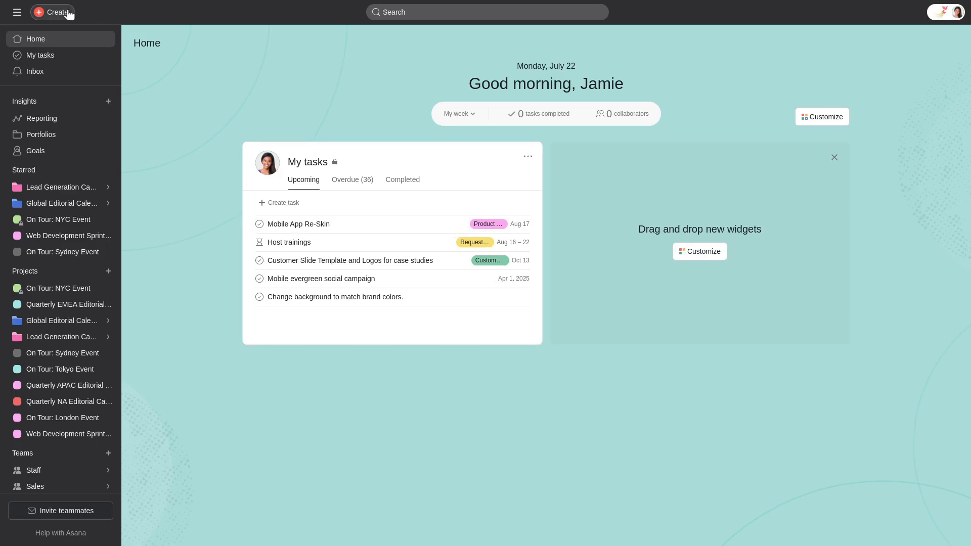
Start a new project from the Create menu.
{"action": "left_click", "coordinate": [56, 11]}
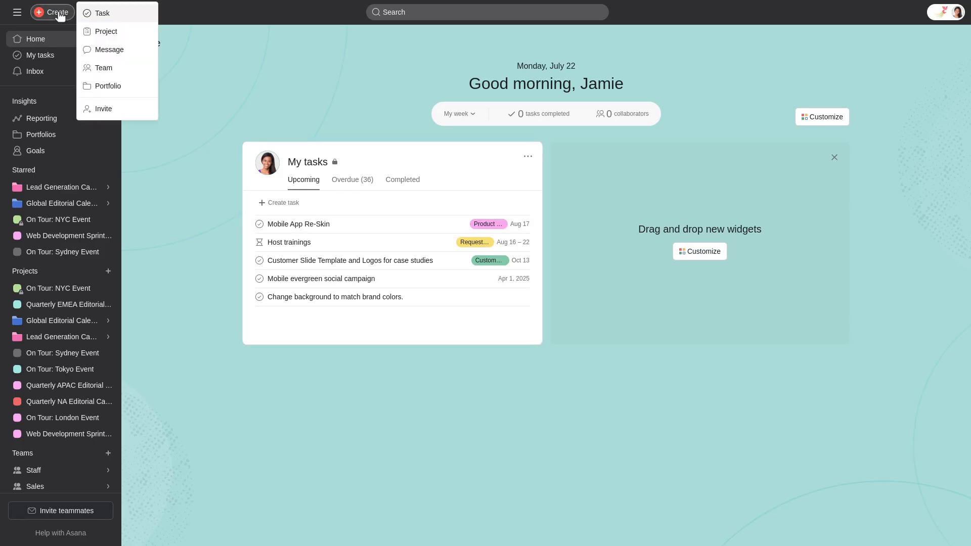
{"action": "mouse_move", "coordinate": [112, 32]}
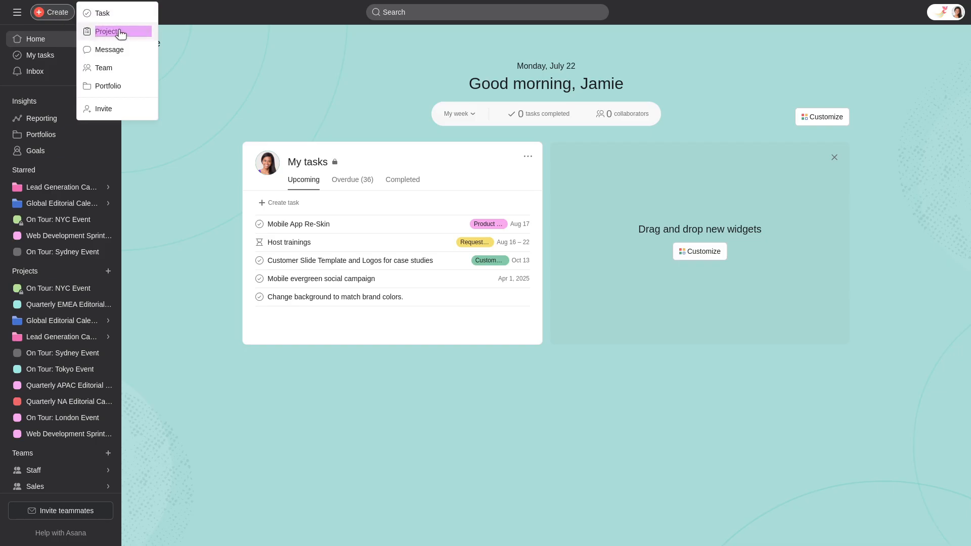
{"action": "left_click", "coordinate": [111, 31]}
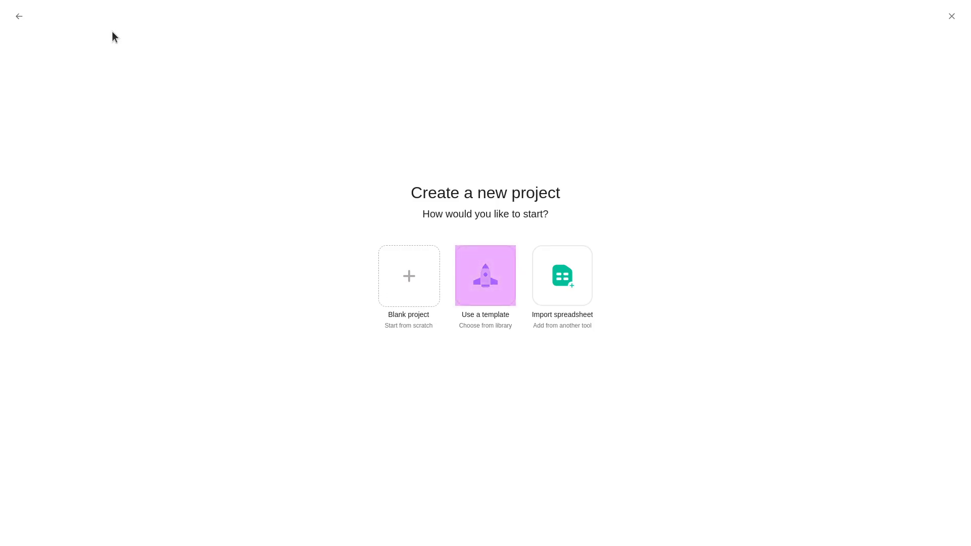
Preview the Work Requests template, scroll its list, and show the template filter options.
{"action": "left_click", "coordinate": [486, 275]}
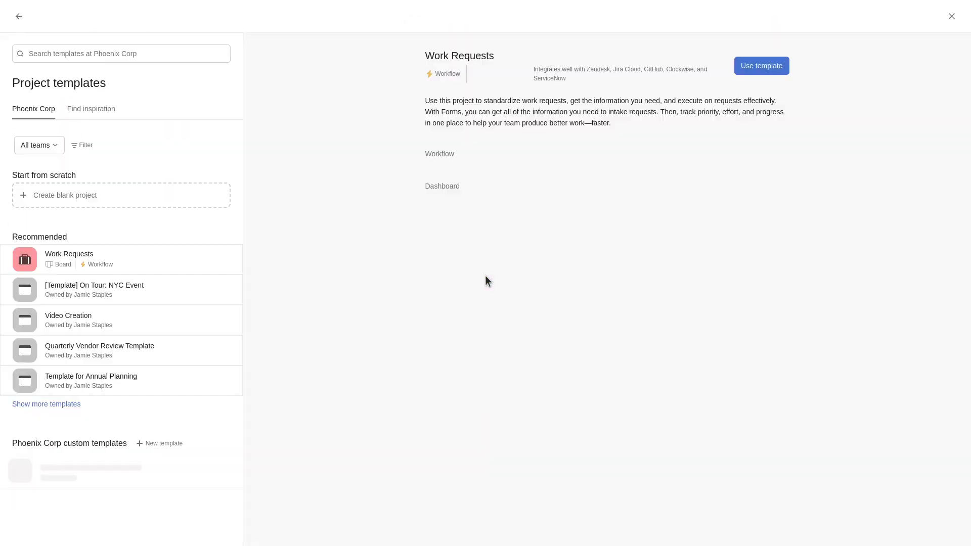
{"action": "left_click", "coordinate": [68, 258]}
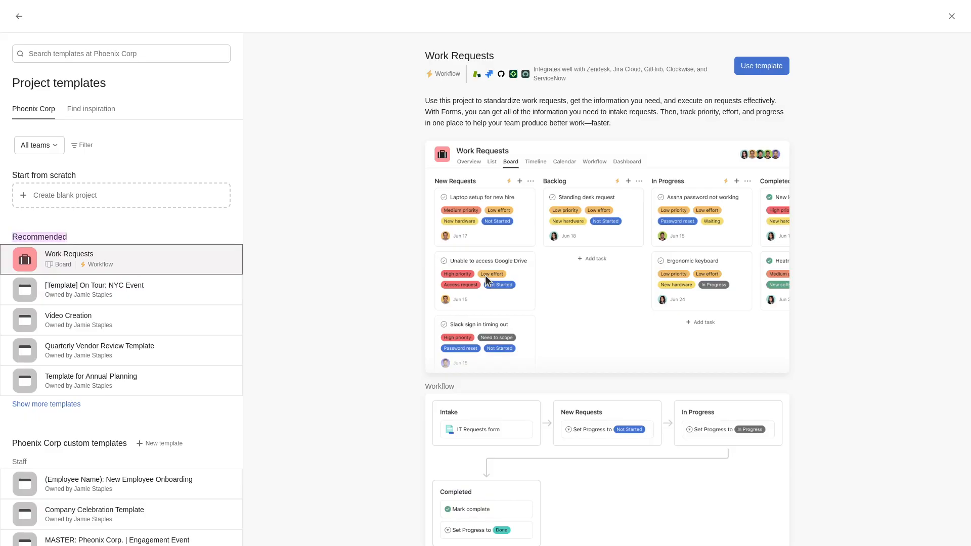
{"action": "scroll", "scroll_direction": "down", "scroll_amount": 3}
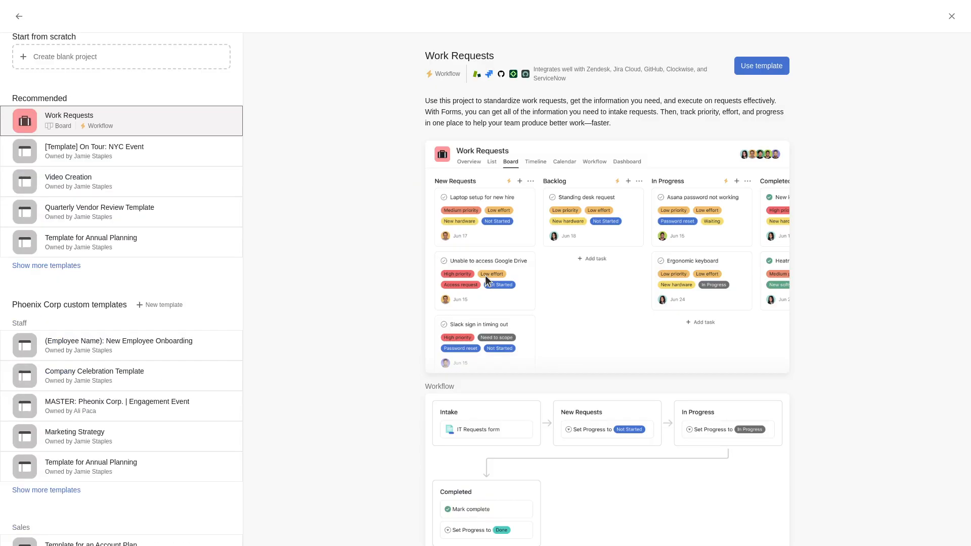
{"action": "scroll", "scroll_direction": "down", "scroll_amount": 3}
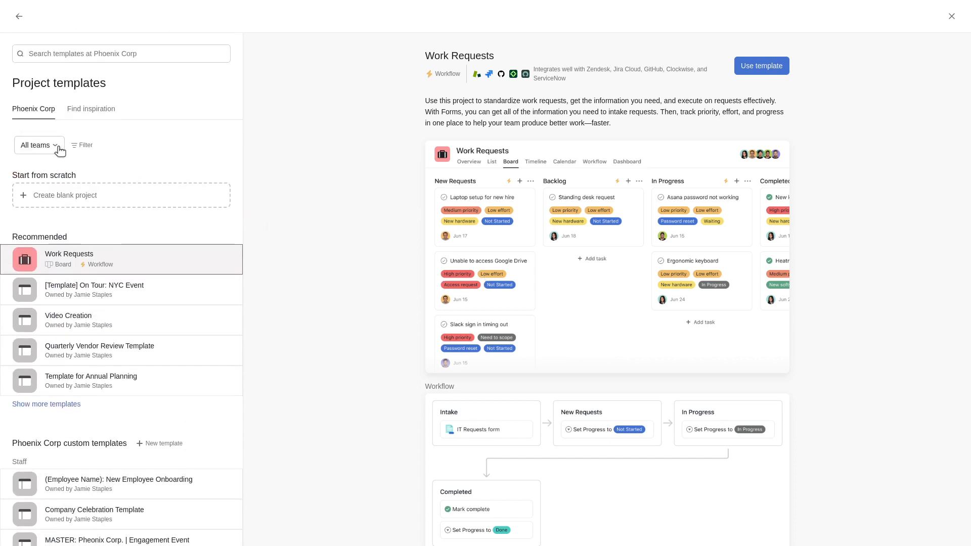
{"action": "left_click", "coordinate": [85, 145]}
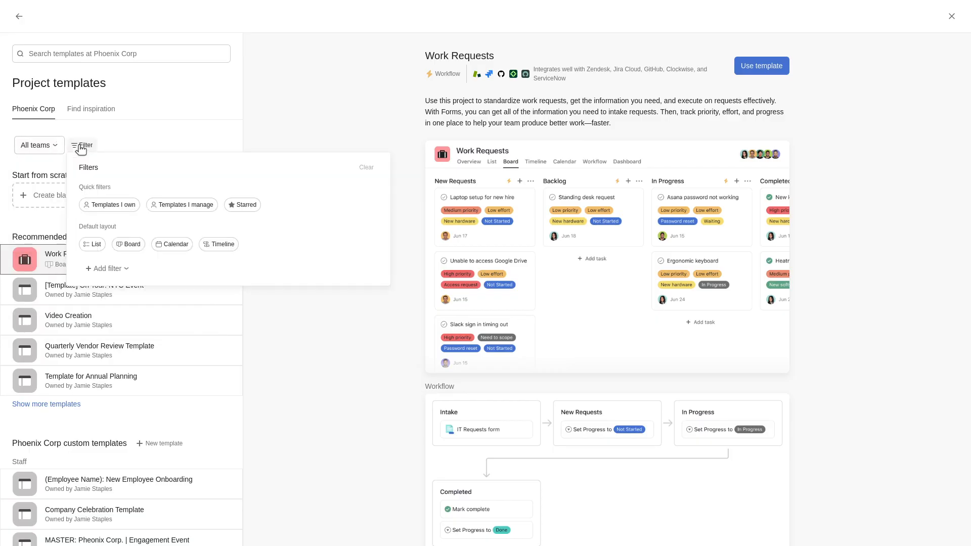
Switch to the Find inspiration template collection.
{"action": "left_click", "coordinate": [121, 53]}
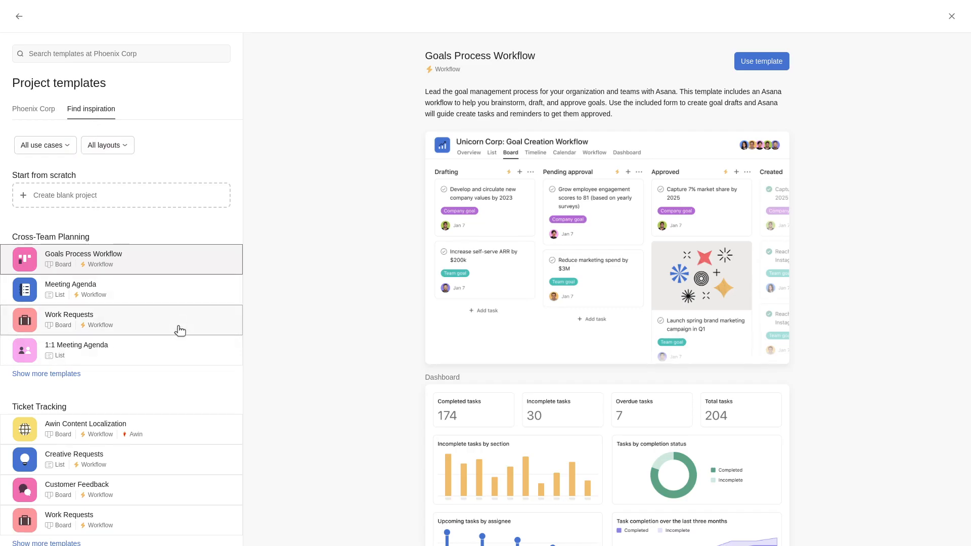
Select Work Requests under Cross-Team Planning and use it as the template.
{"action": "left_click", "coordinate": [69, 314]}
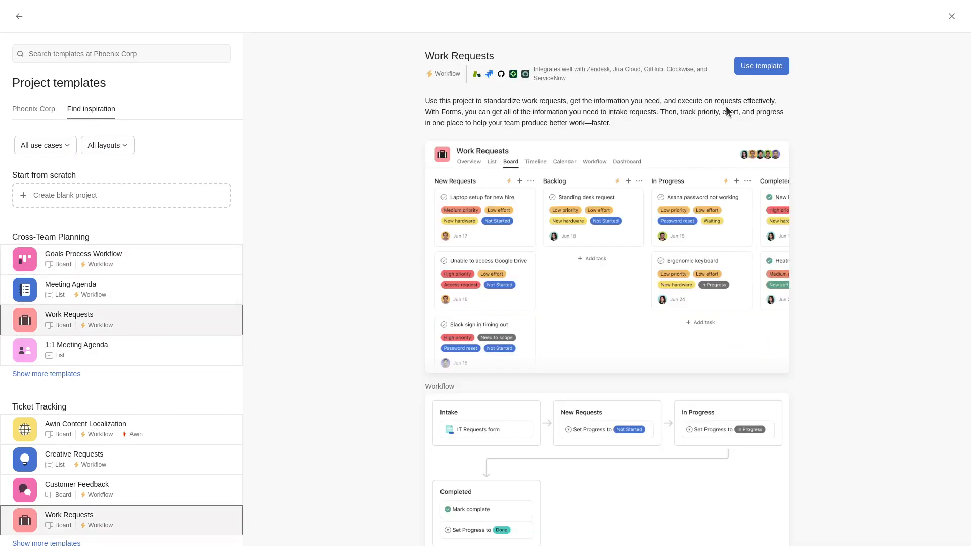
{"action": "left_click", "coordinate": [762, 66]}
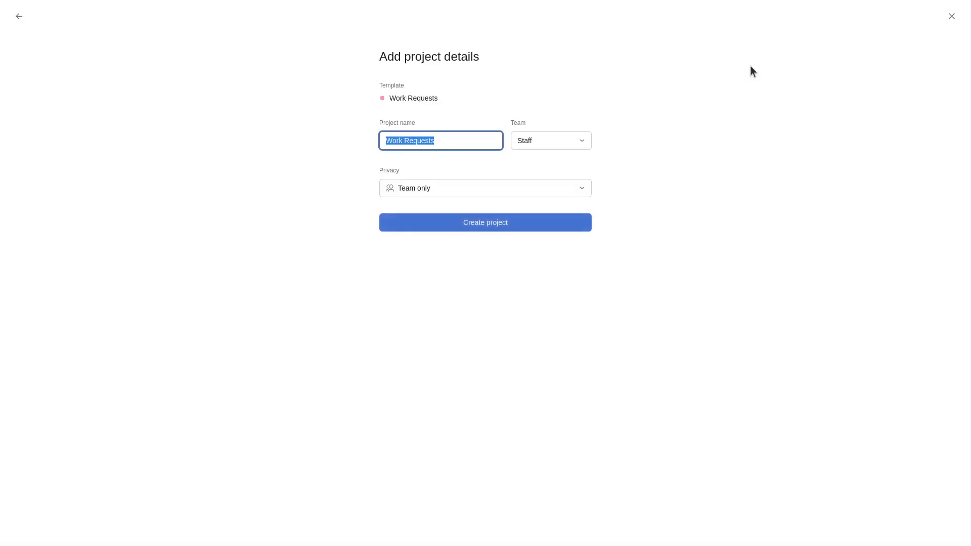